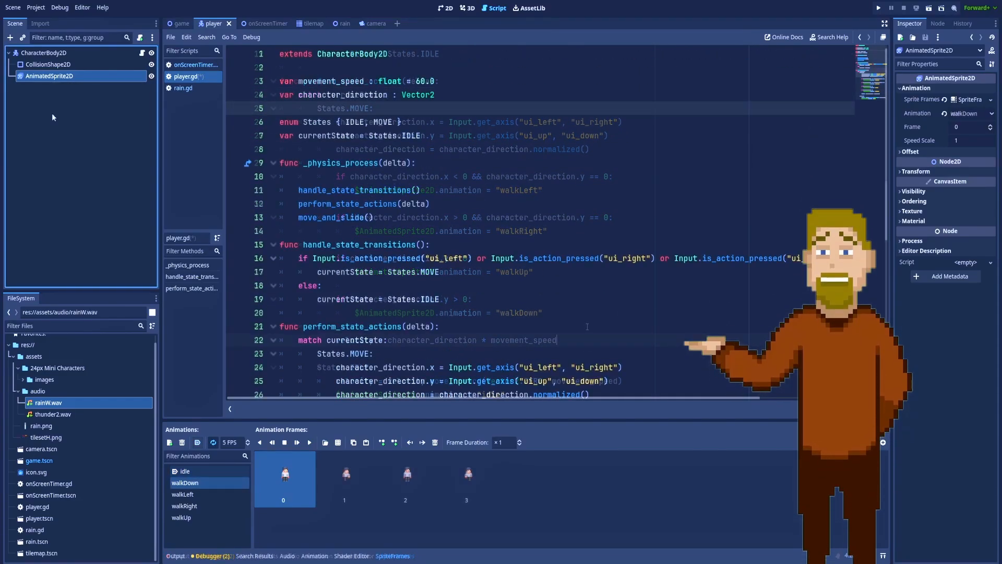
Step: Comment out the state-machine functions with Ctrl+K, keeping only variables and the States enum
{"action": "scroll", "scroll_direction": "up", "scroll_amount": 3}
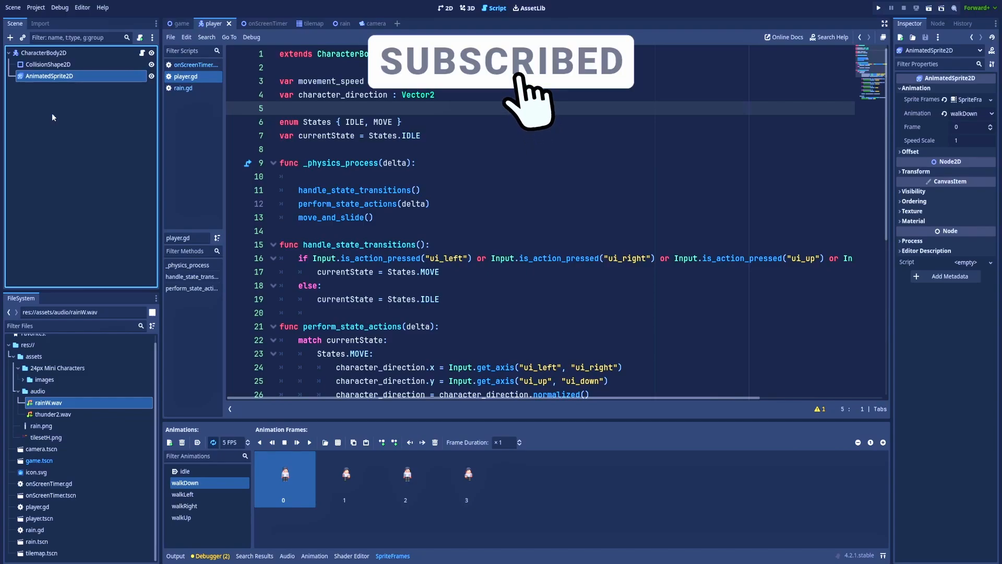
{"action": "key", "text": "ctrl+k"}
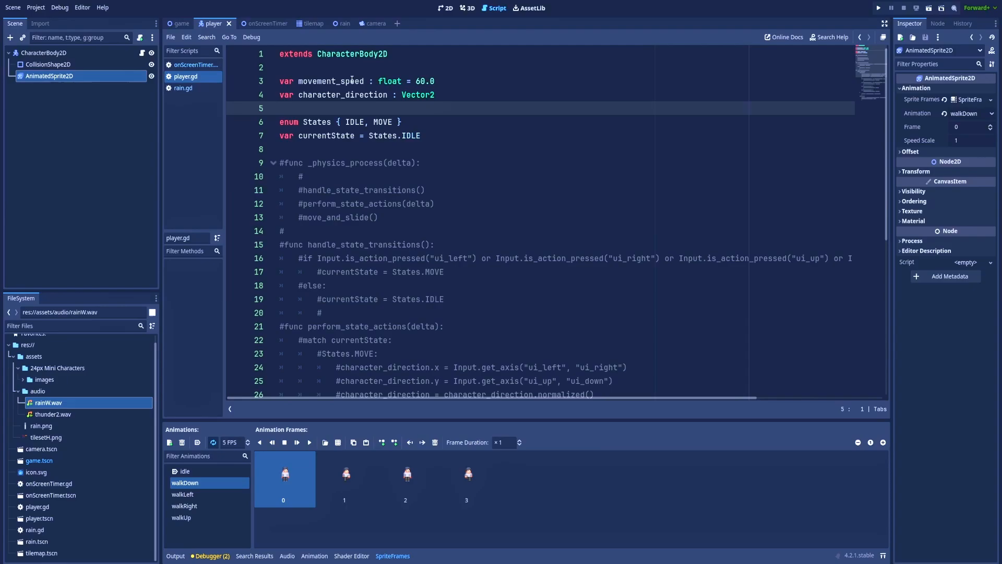
{"action": "left_click", "coordinate": [280, 107]}
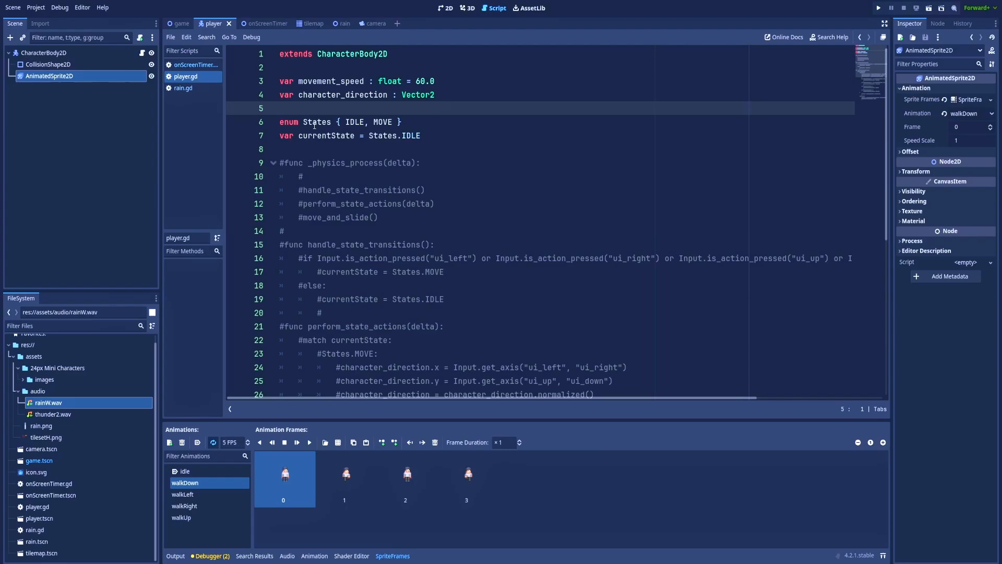
{"action": "left_click", "coordinate": [299, 107]}
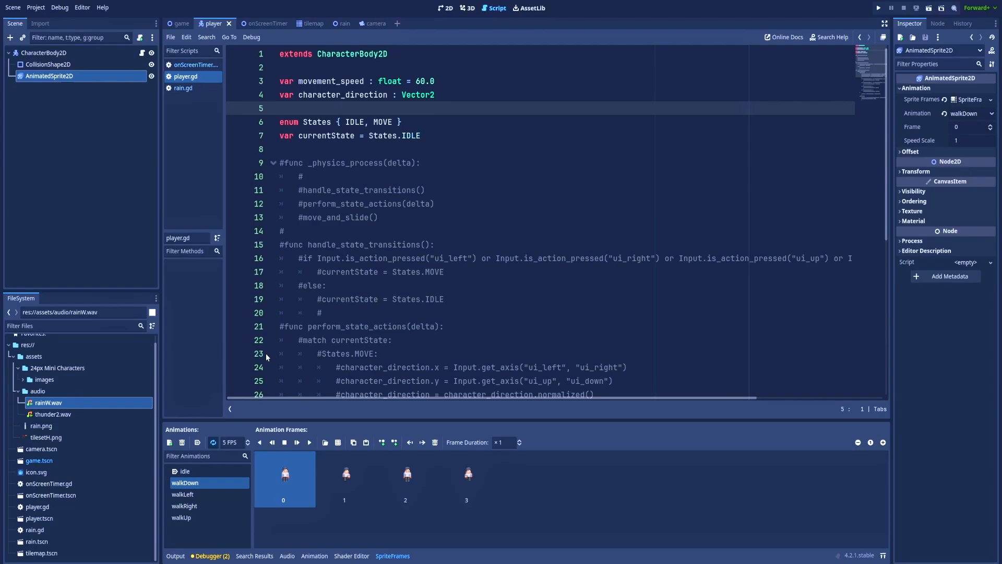
Step: Show the idle animation's frames on the AnimatedSprite2D
{"action": "left_click", "coordinate": [185, 470]}
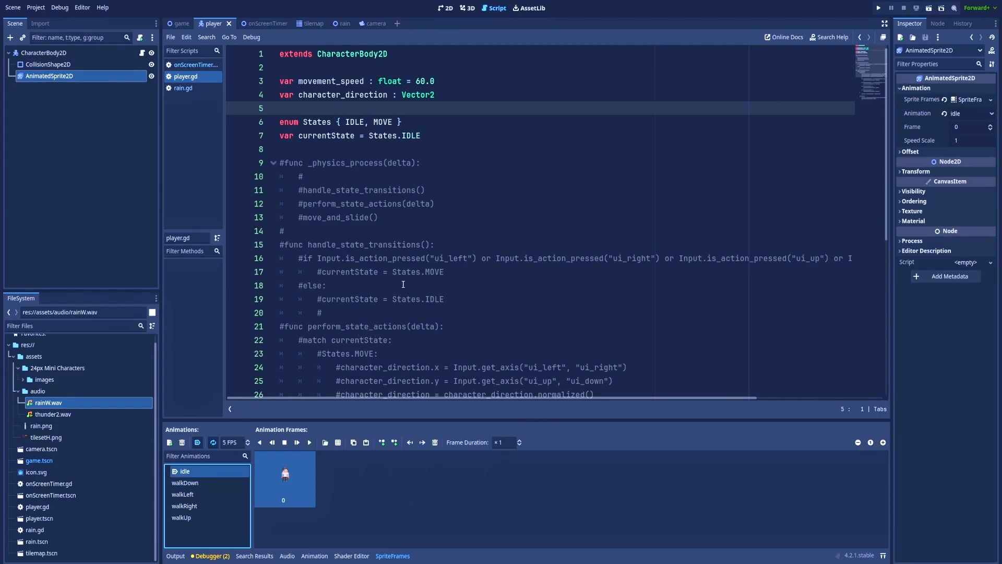
{"action": "mouse_move", "coordinate": [407, 274]}
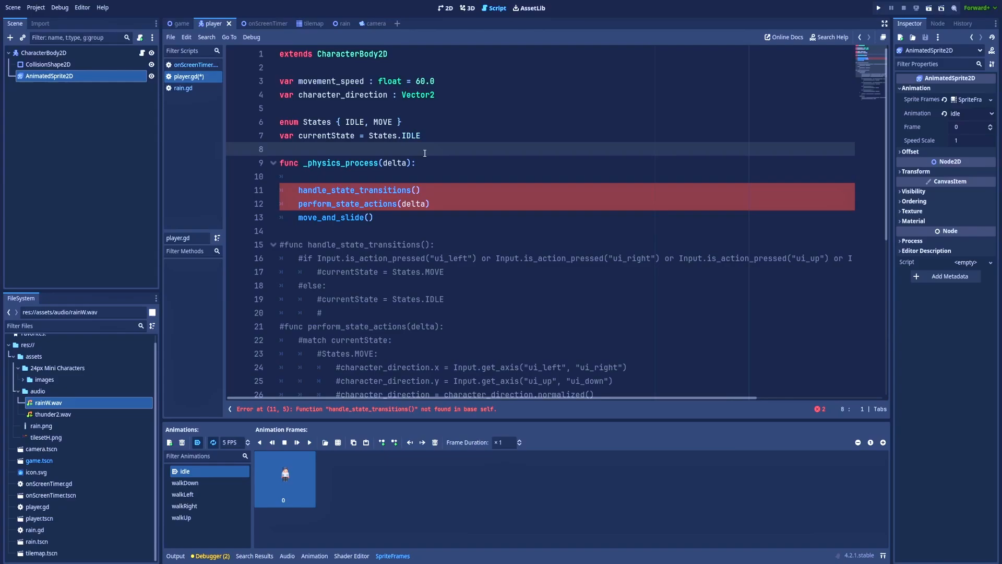
{"action": "mouse_move", "coordinate": [428, 180]}
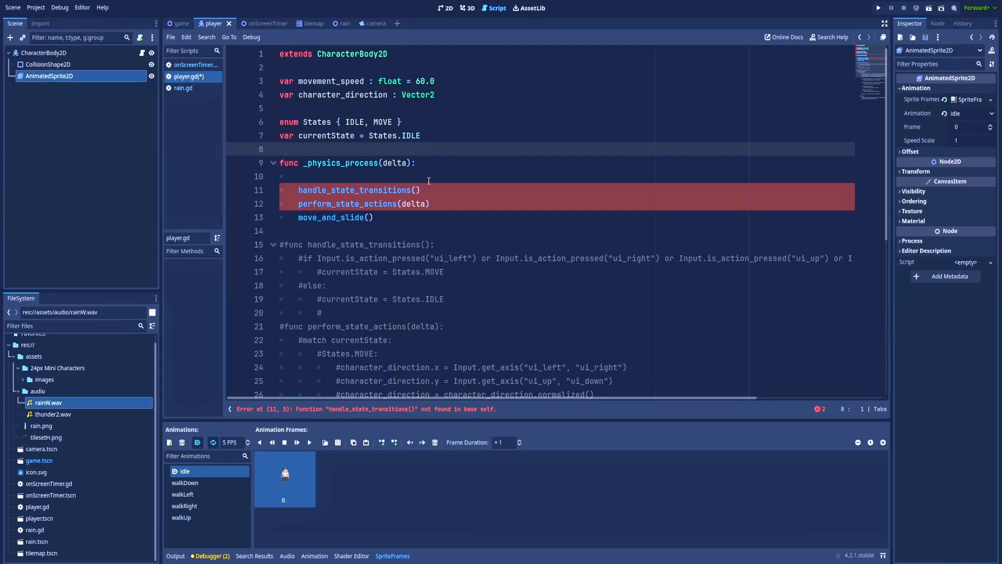
Step: Uncomment the handle_state_transitions block switching between MOVE and IDLE
{"action": "left_click", "coordinate": [431, 204]}
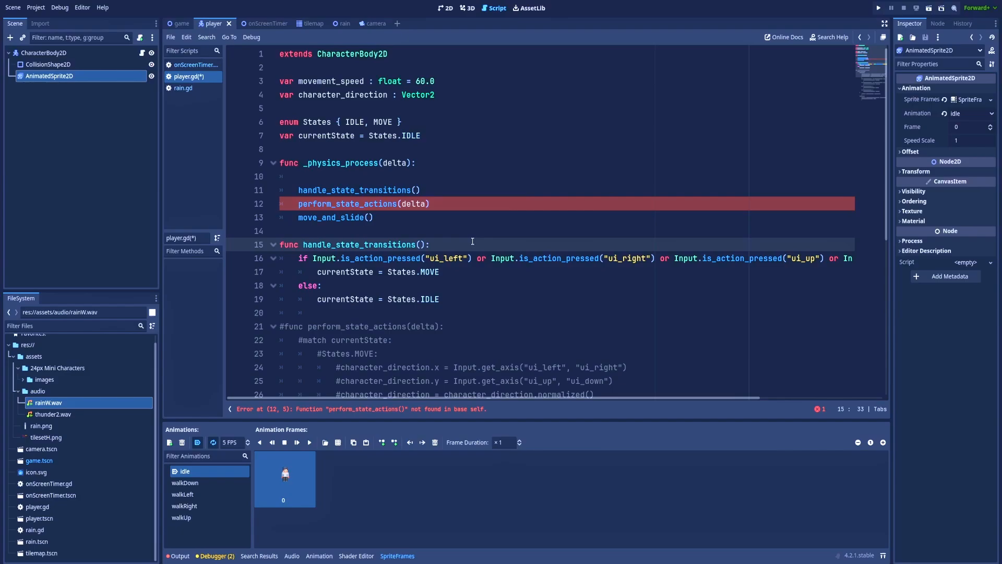
{"action": "left_click", "coordinate": [430, 245]}
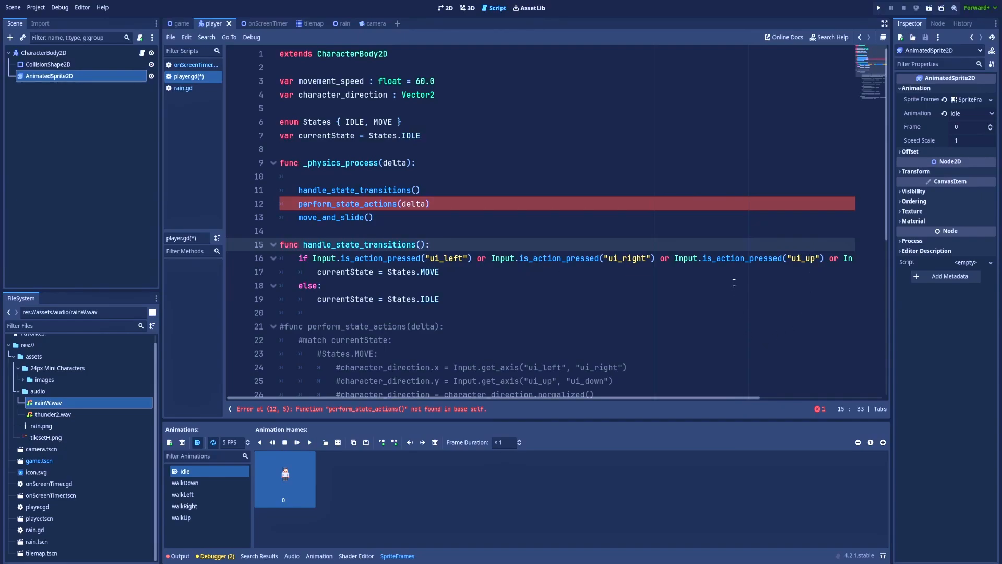
{"action": "mouse_move", "coordinate": [668, 235]}
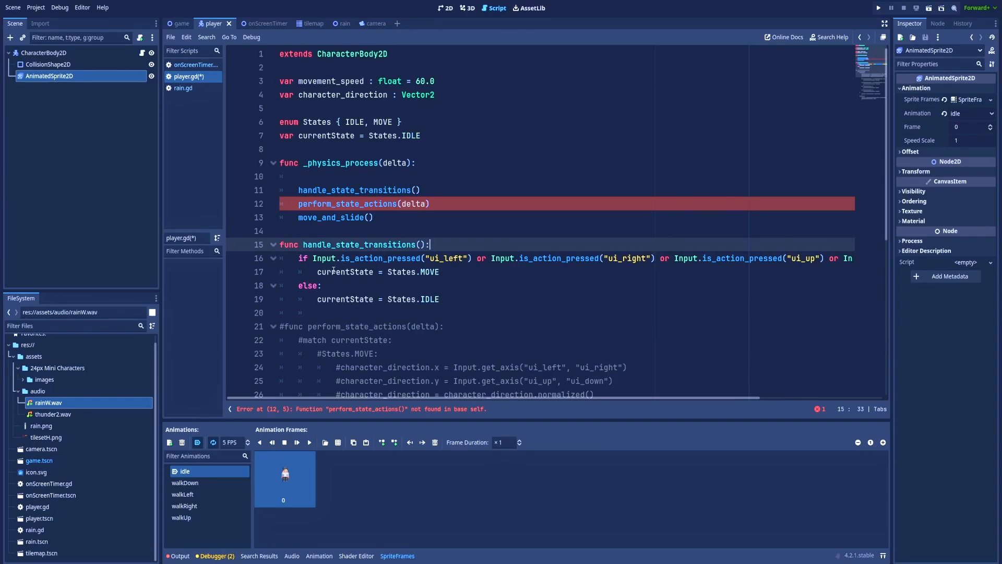
{"action": "left_click", "coordinate": [332, 271]}
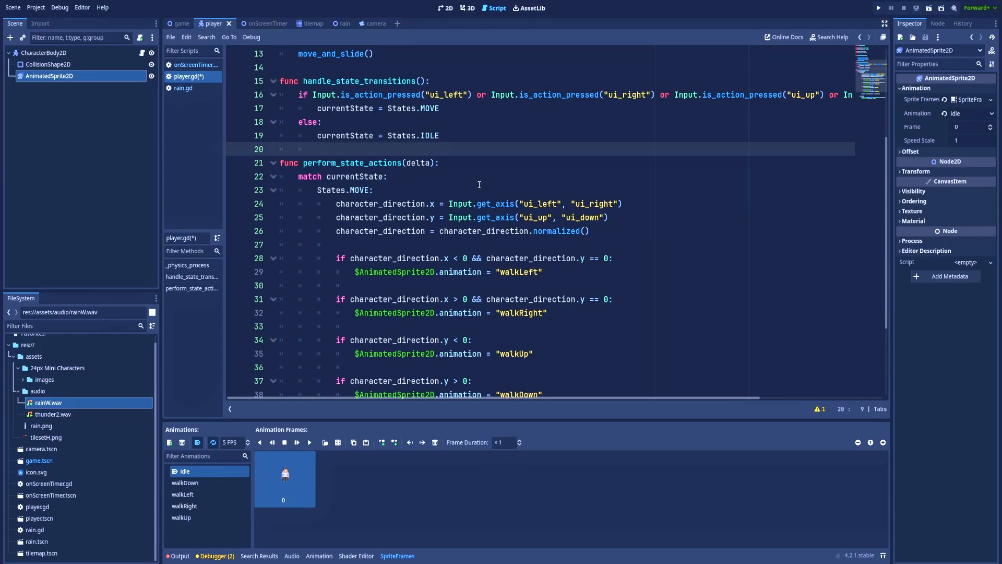
Step: Uncomment perform_state_actions and test-run the project once
{"action": "left_click", "coordinate": [317, 149]}
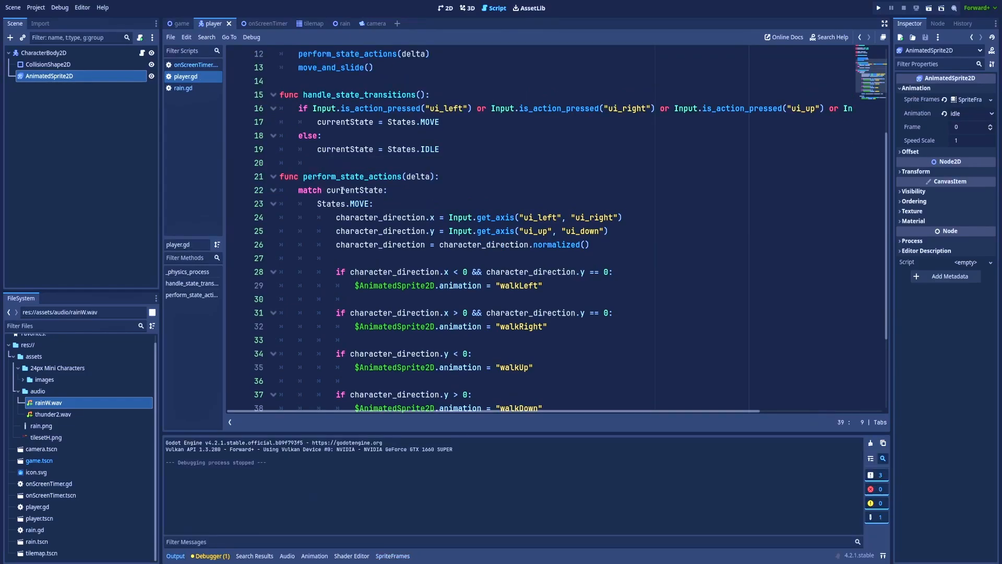
{"action": "scroll", "scroll_direction": "down", "scroll_amount": 3}
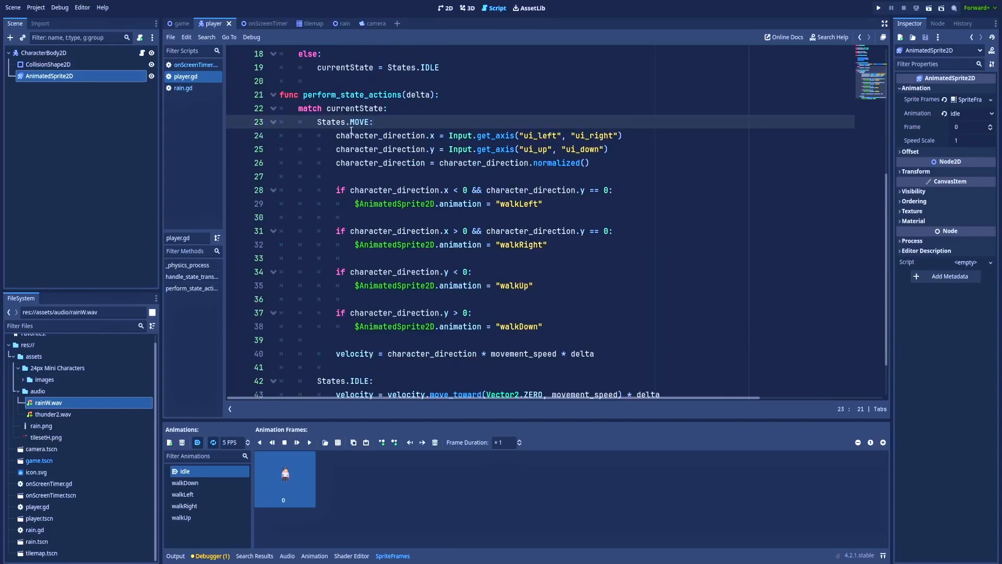
{"action": "left_click", "coordinate": [374, 122]}
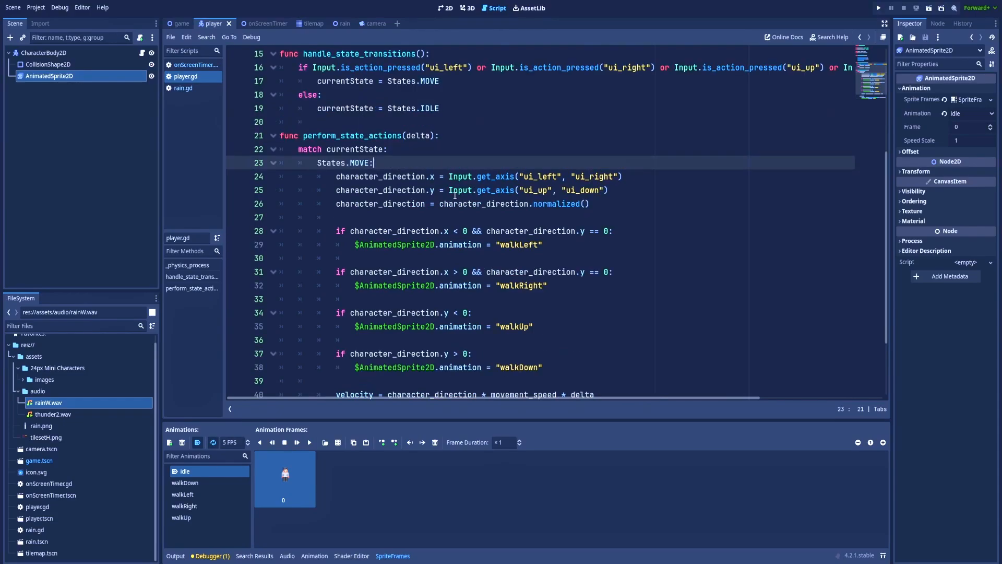
Step: Run the game with movement_speed 3000.0, then stop the debug session
{"action": "scroll", "scroll_direction": "down", "scroll_amount": 3}
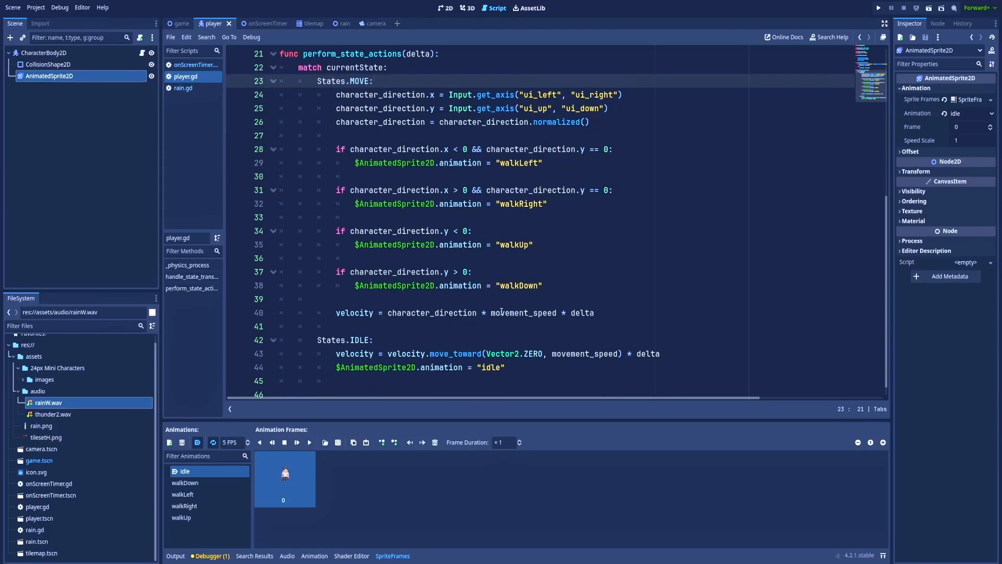
{"action": "left_click", "coordinate": [879, 7]}
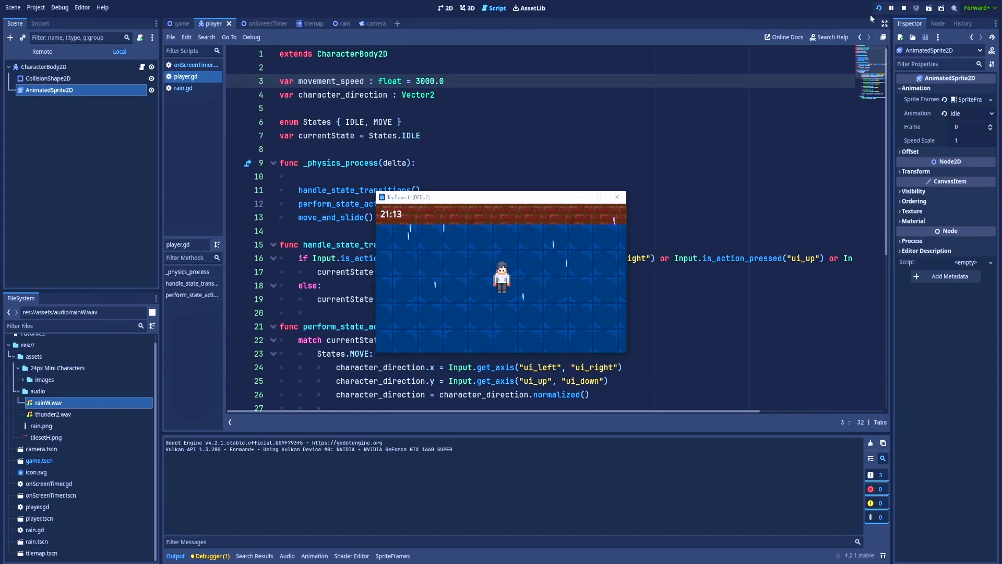
{"action": "left_click", "coordinate": [889, 8]}
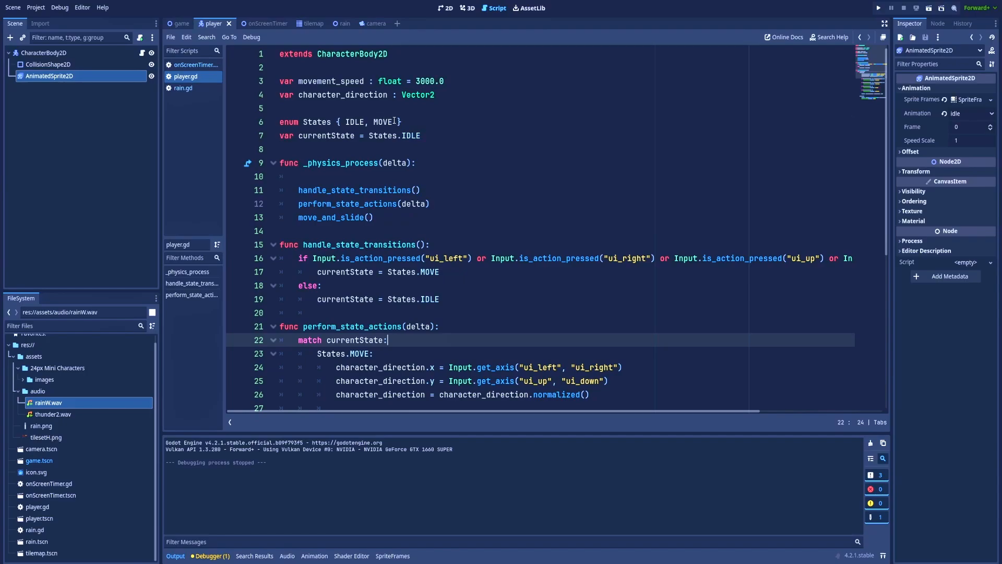
{"action": "type", "text": "JUMPING"}
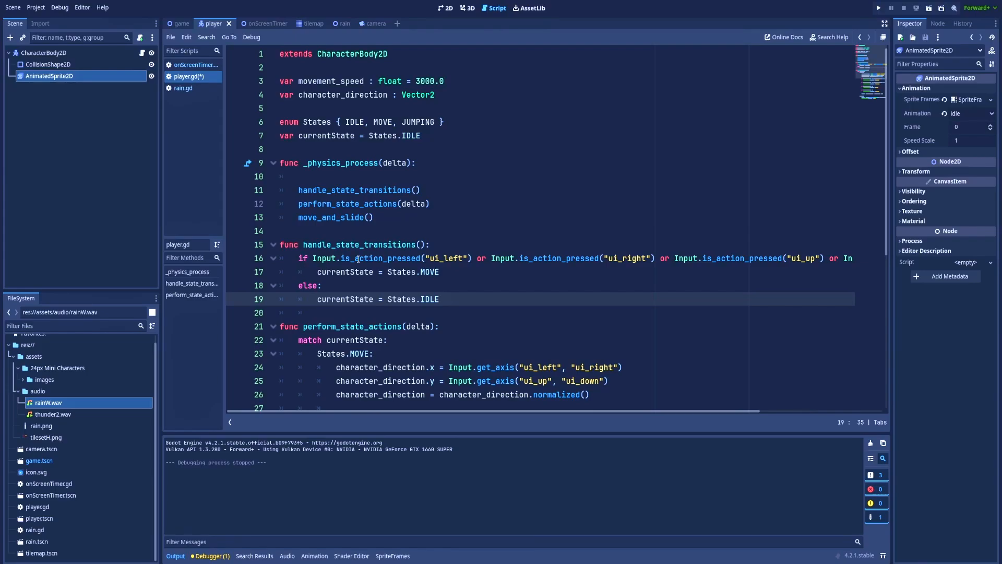
{"action": "left_click", "coordinate": [440, 298]}
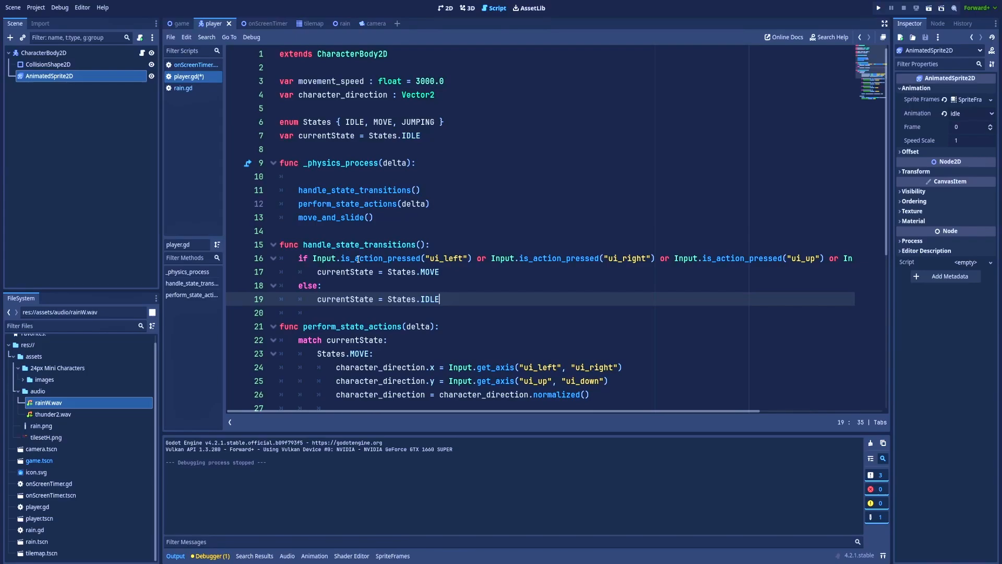
{"action": "scroll", "scroll_direction": "down", "scroll_amount": 3}
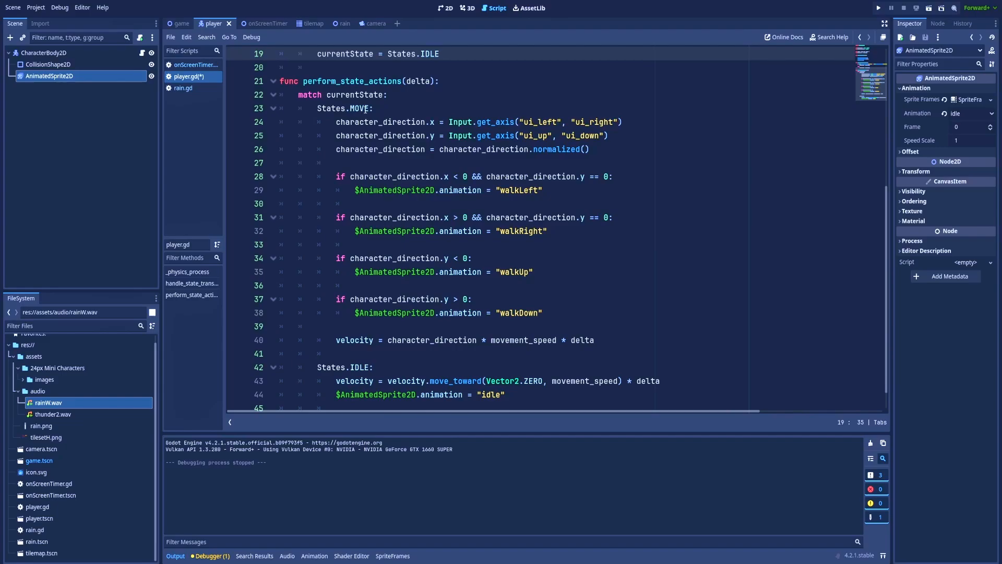
{"action": "left_click", "coordinate": [438, 53]}
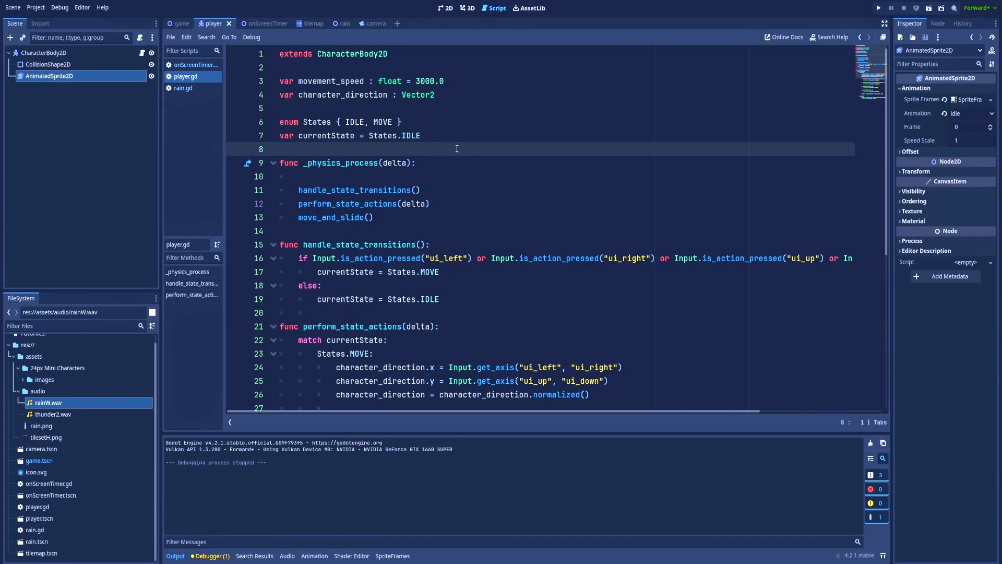
Step: Run the project to test the player's IDLE/MOVE movement in-game
{"action": "scroll", "scroll_direction": "down", "scroll_amount": 3}
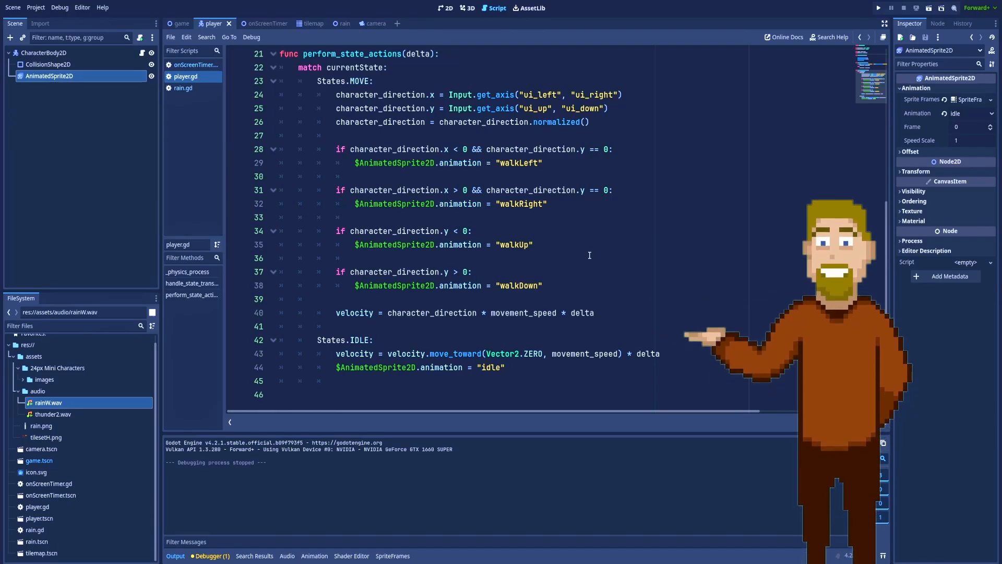
{"action": "left_click", "coordinate": [879, 8]}
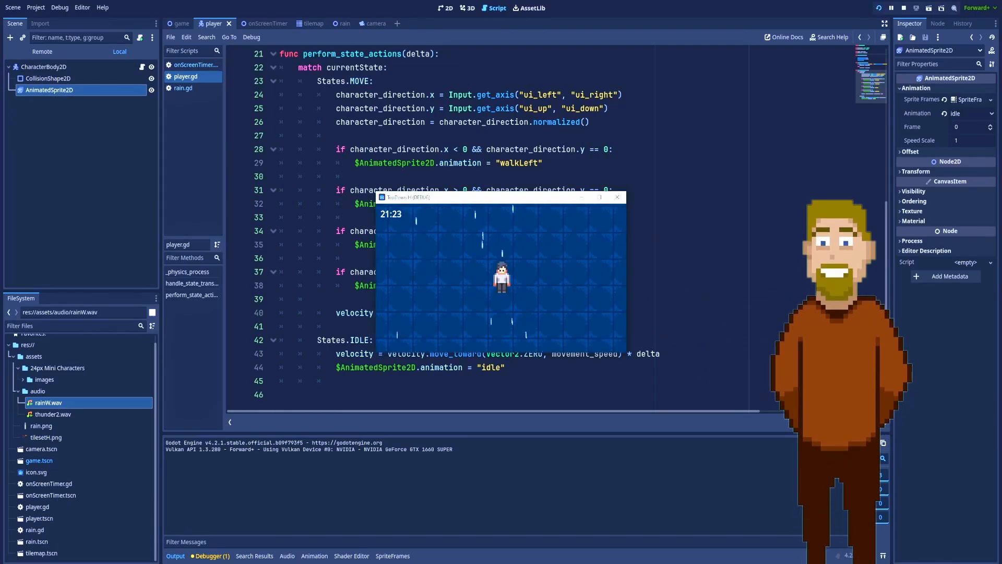